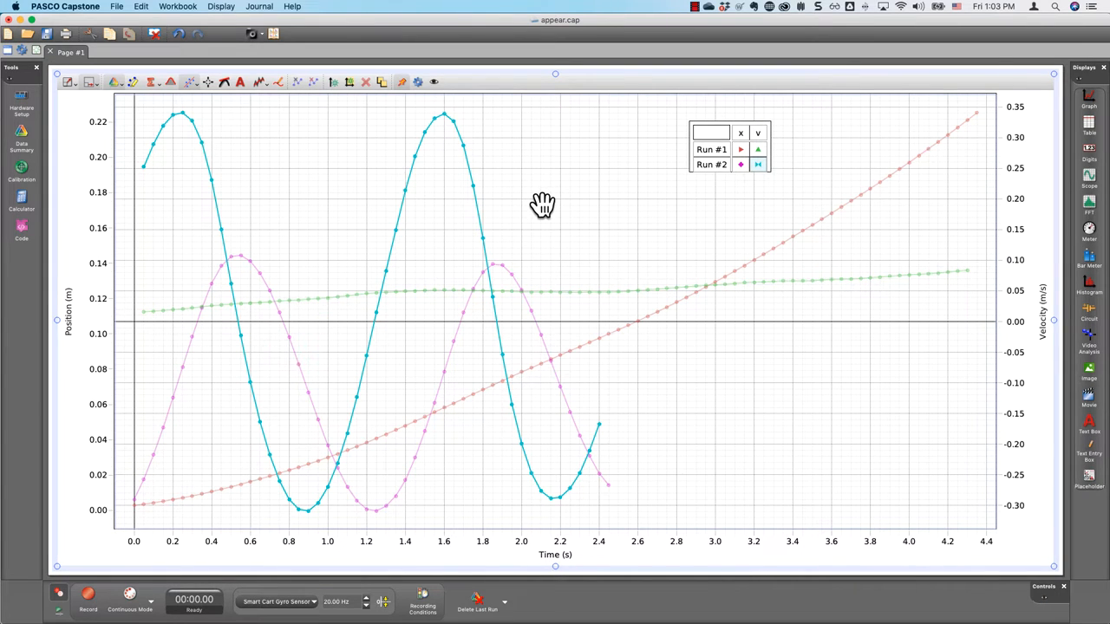
mouse_move(516, 333)
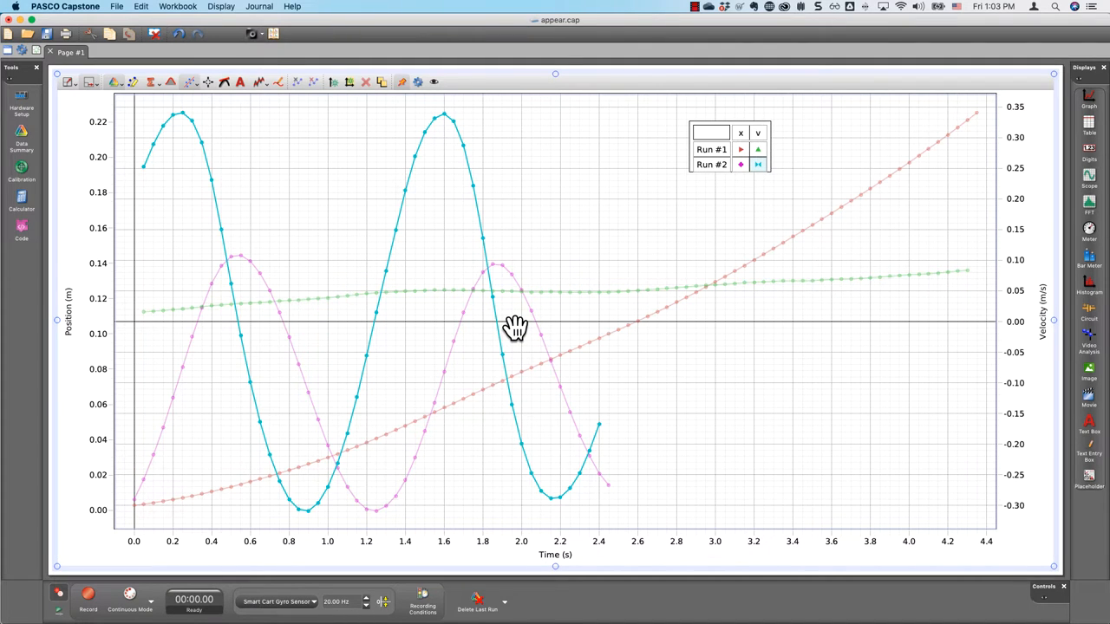
mouse_move(423, 94)
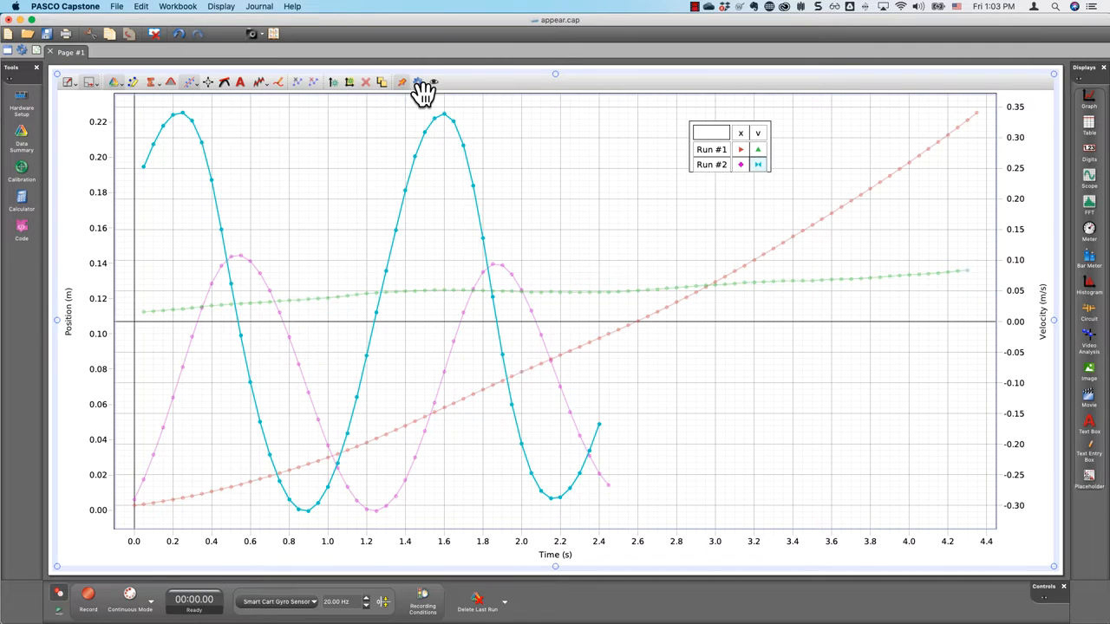
Step: Review the graph's Data Appearance properties, including point, line and opacity settings
click(417, 81)
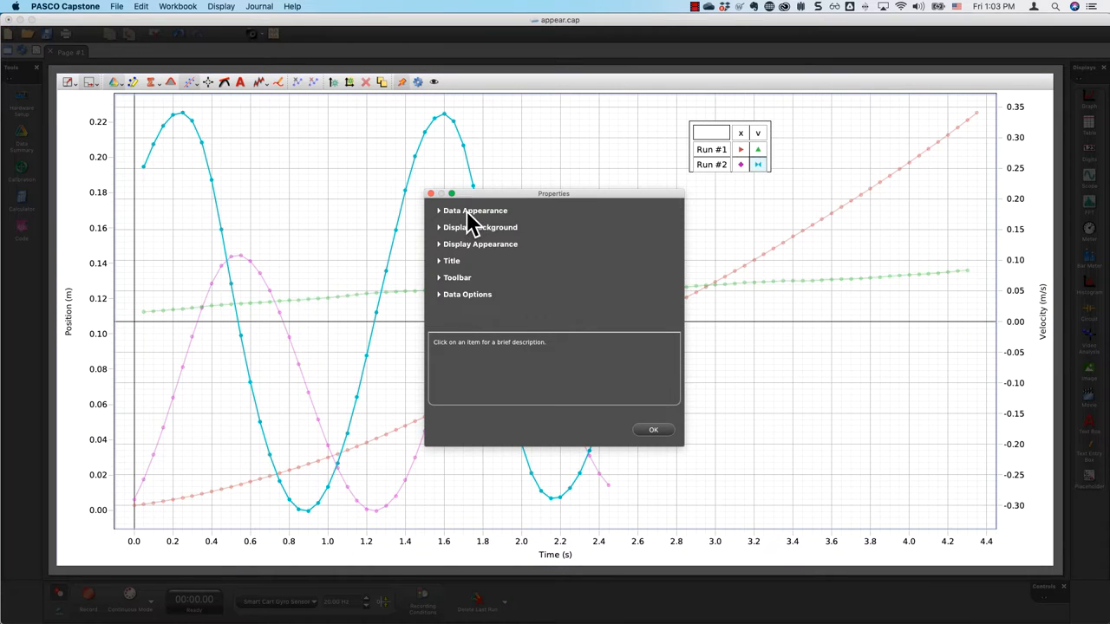
click(475, 210)
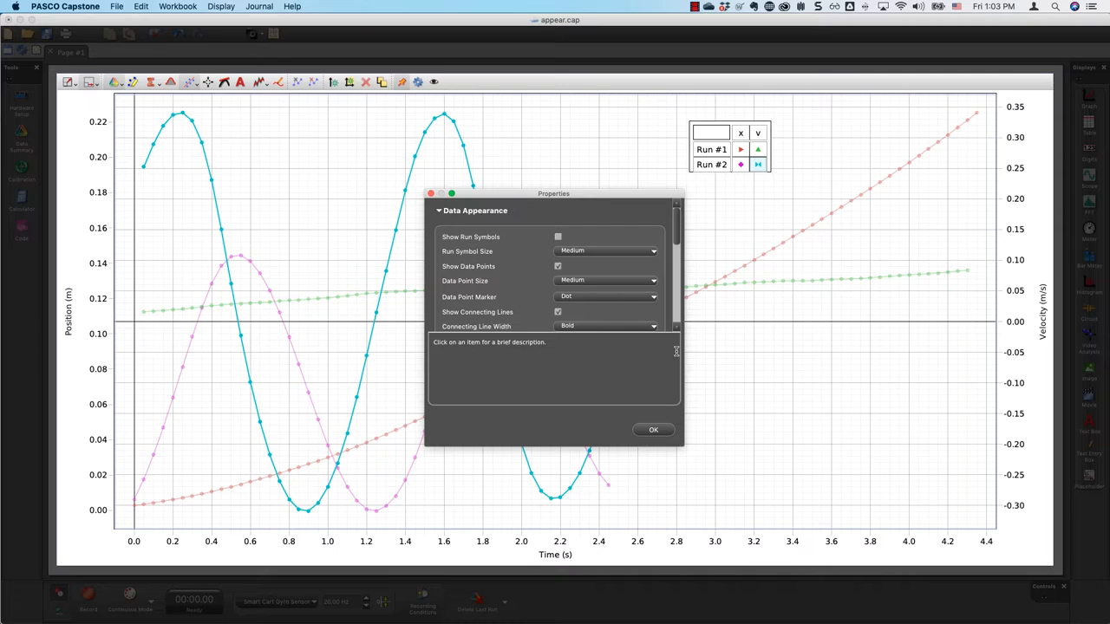
scroll(down, 3)
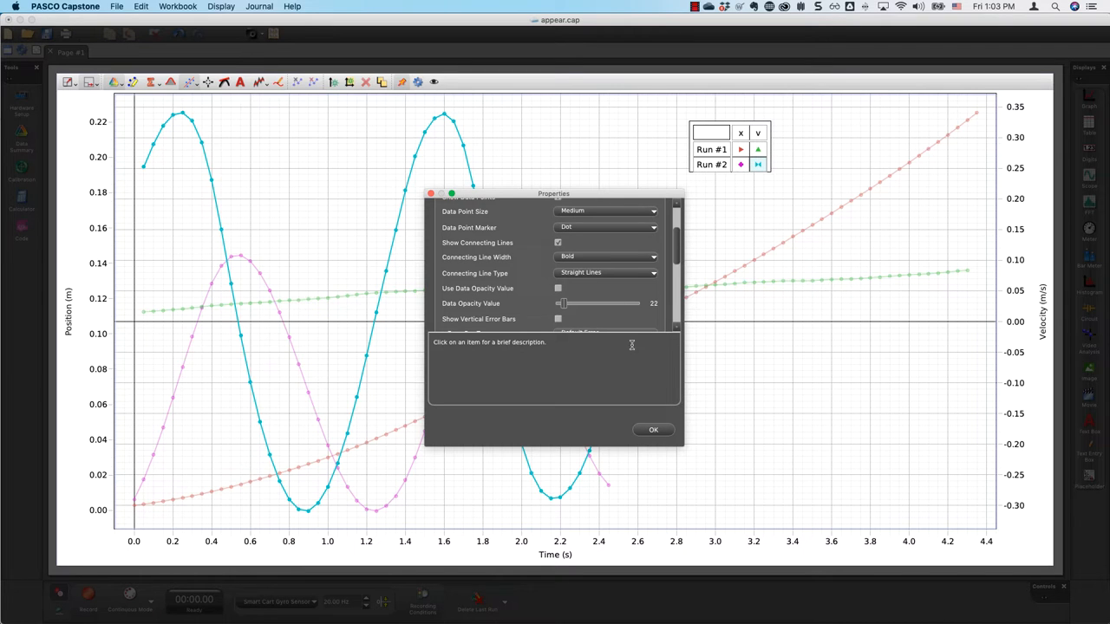
Step: Leave the graph properties unchanged and look for preferences in the File and application menus
click(652, 430)
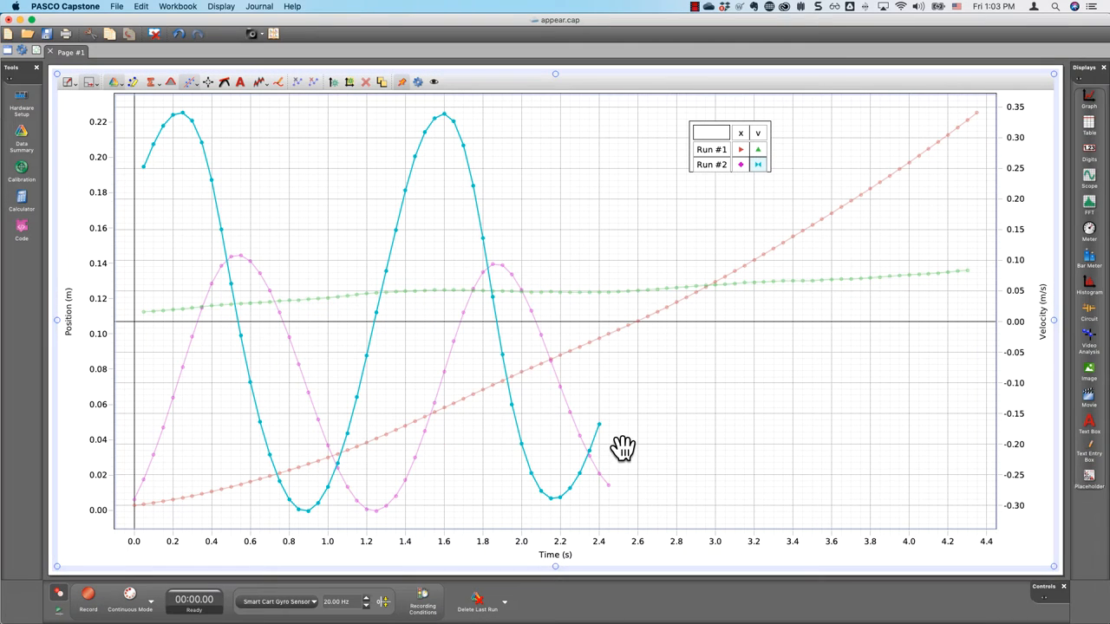
mouse_move(615, 418)
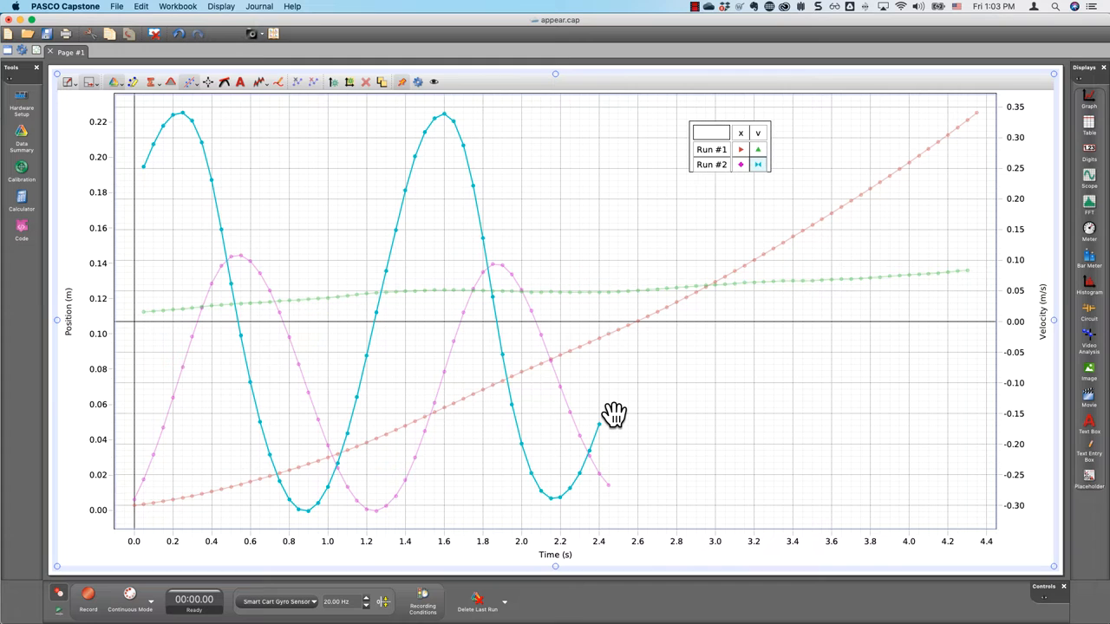
mouse_move(610, 409)
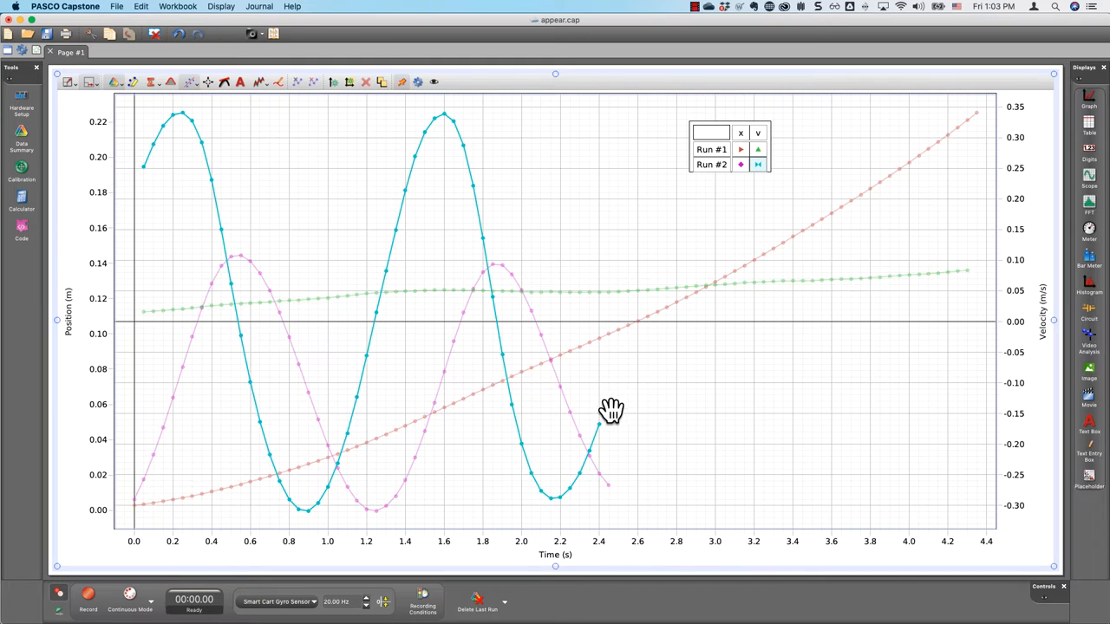
mouse_move(613, 409)
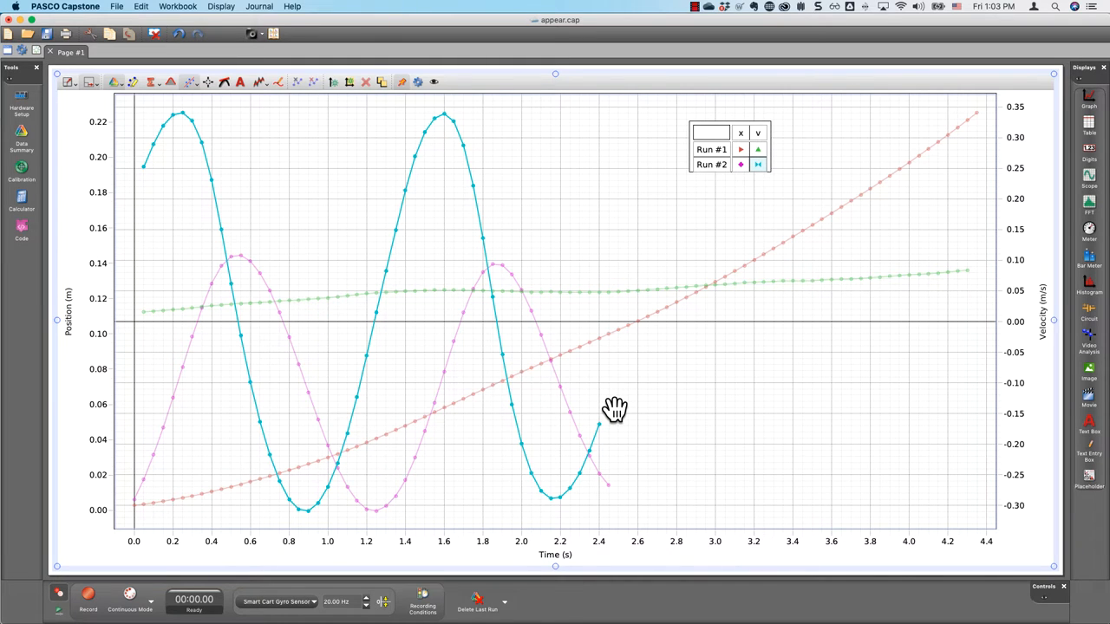
click(116, 7)
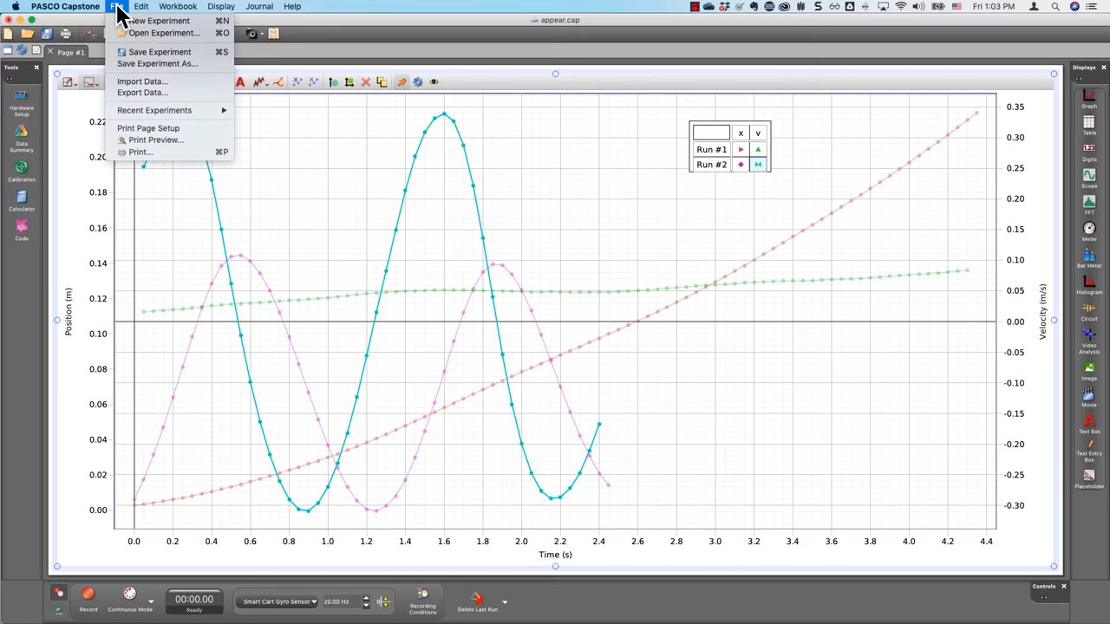
click(66, 7)
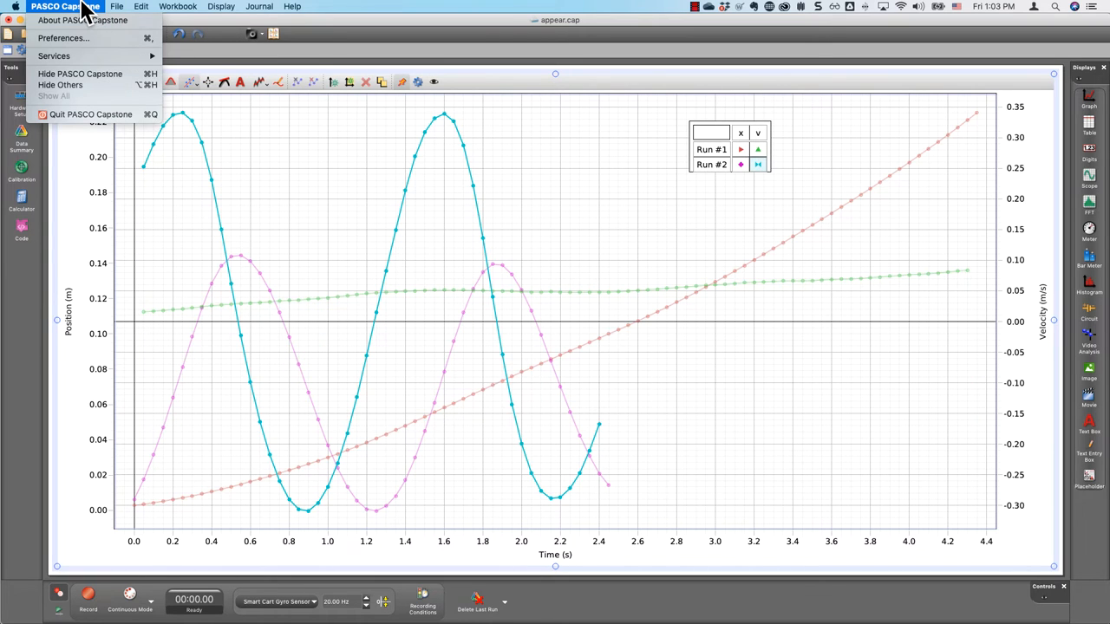
mouse_move(95, 38)
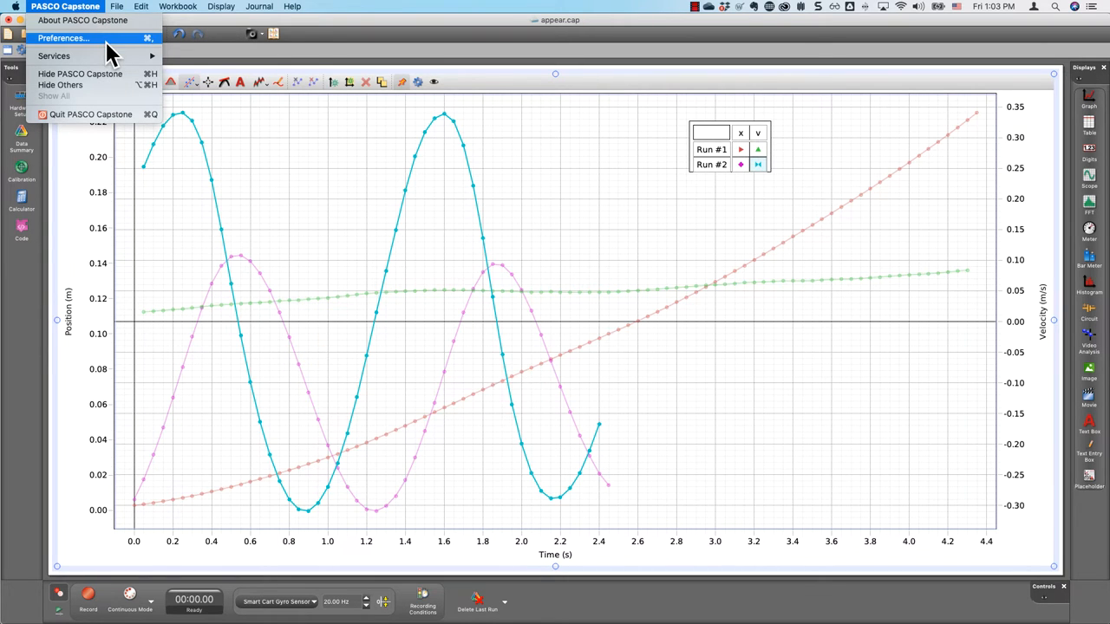
Step: Enter the global Preferences and reach the Graph Properties section with Show Connecting Lines
click(62, 38)
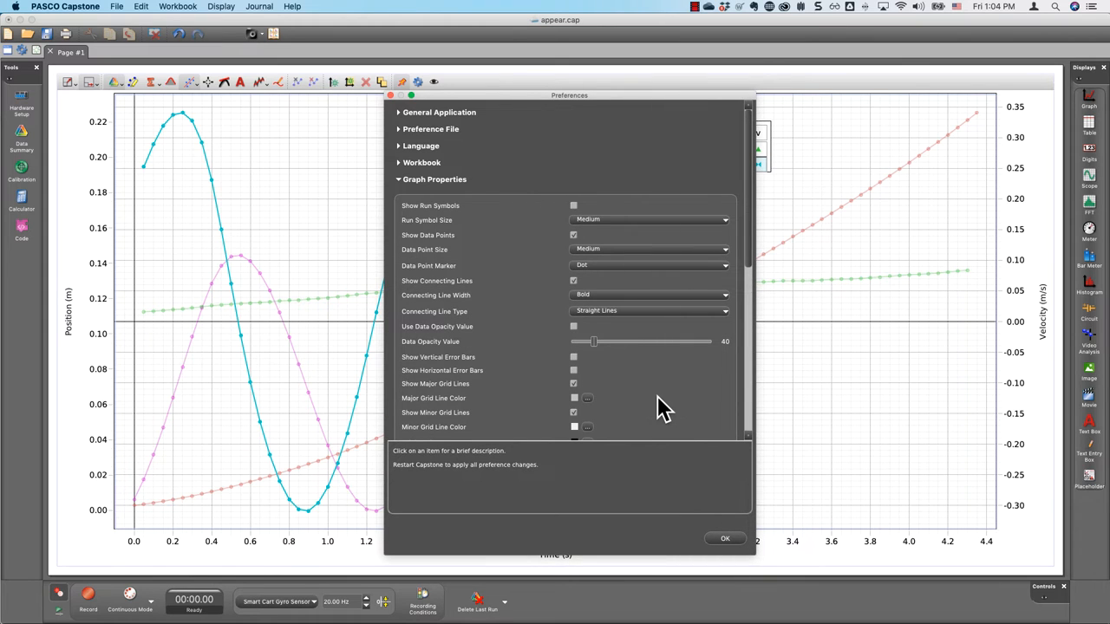
mouse_move(663, 402)
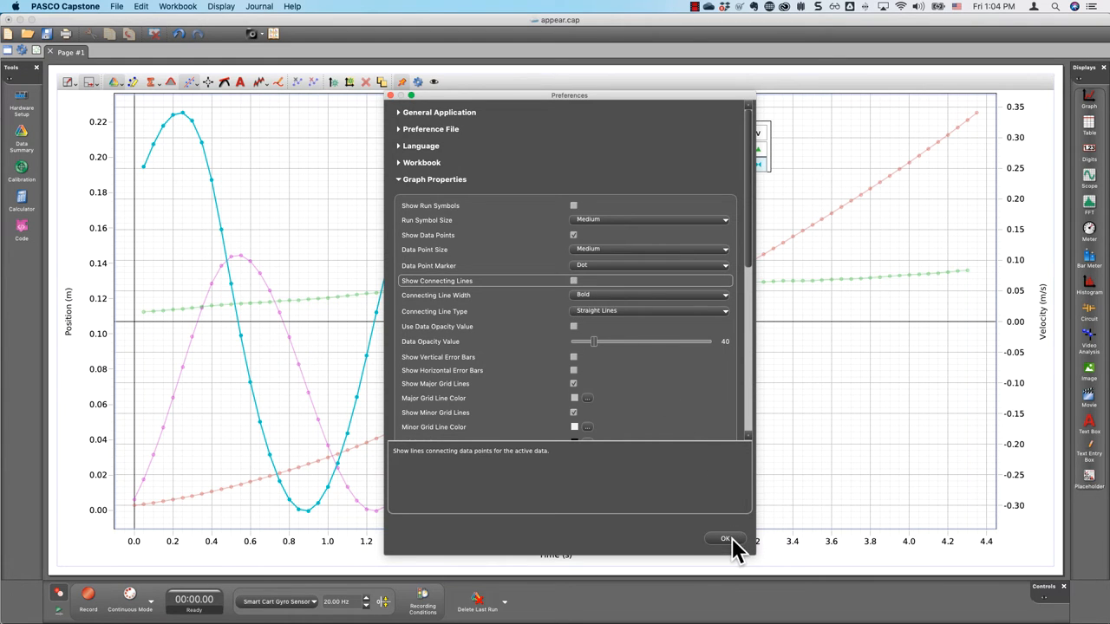
Step: Confirm the preference change with OK; the existing graph keeps its connecting lines
click(725, 537)
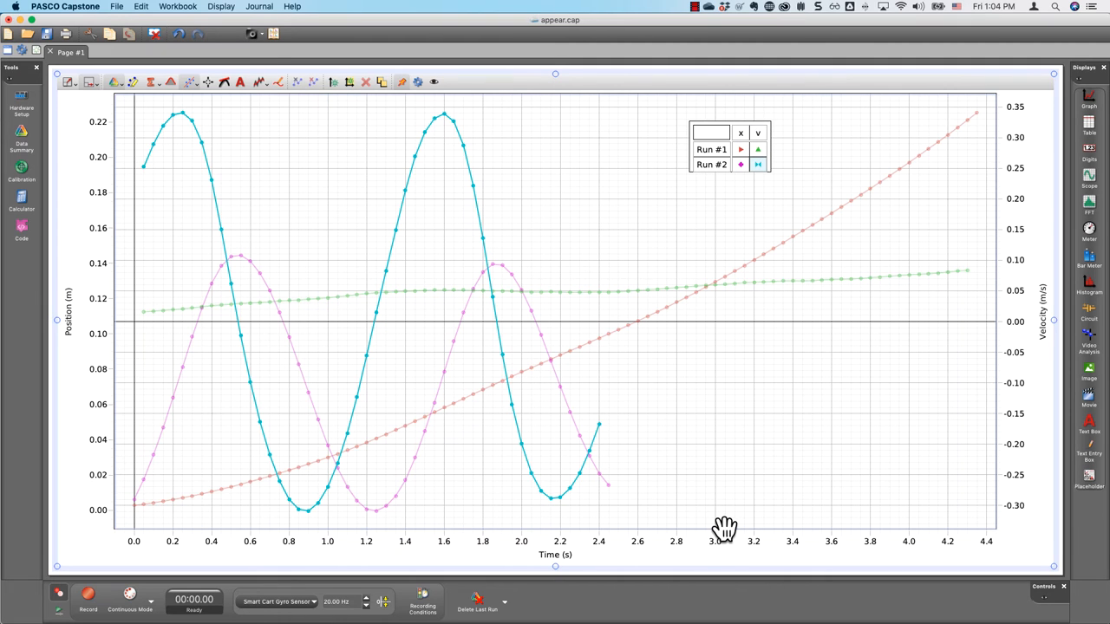
mouse_move(545, 403)
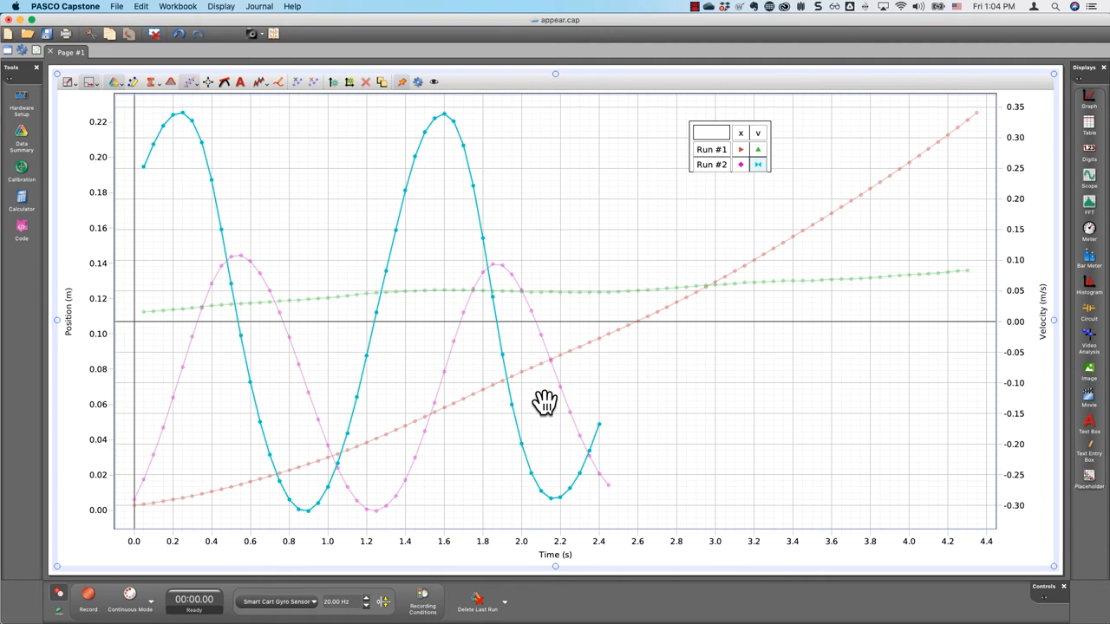
mouse_move(530, 376)
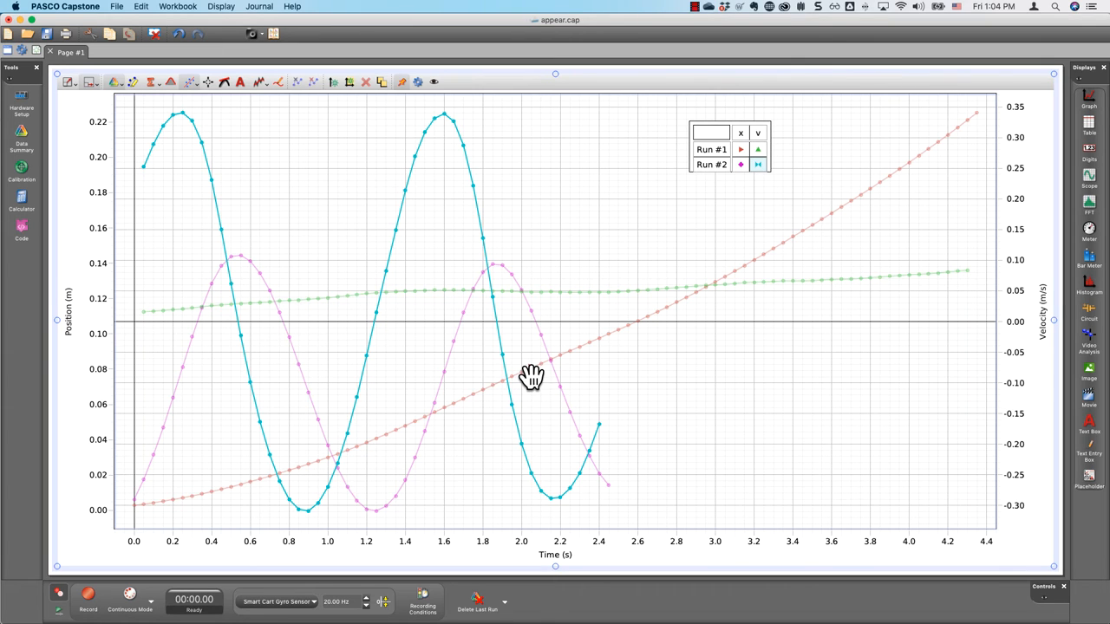
mouse_move(531, 379)
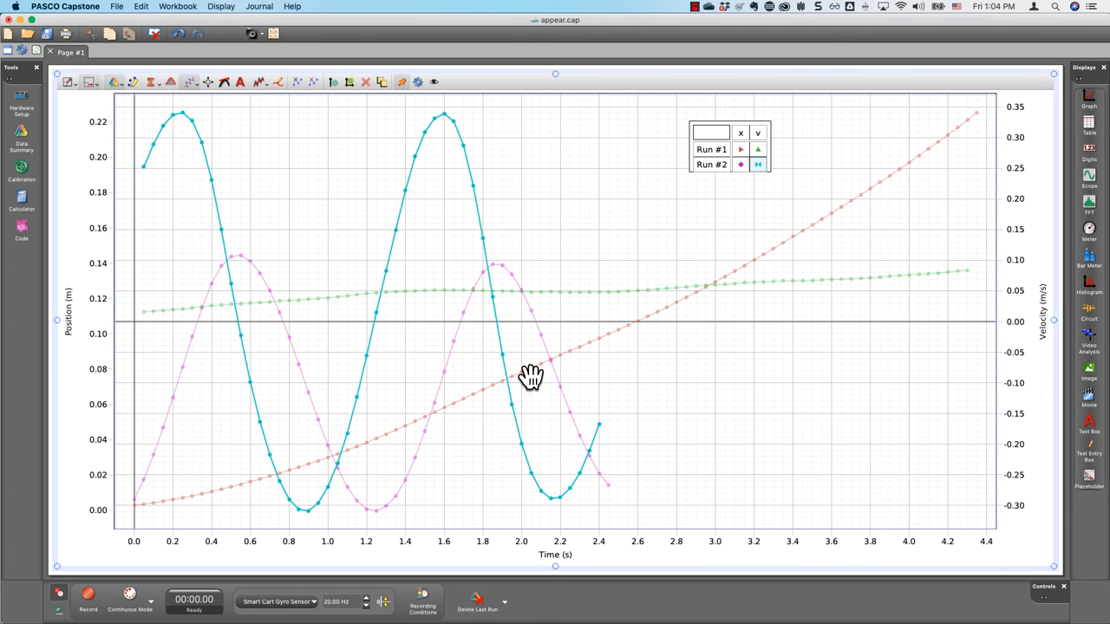
mouse_move(1096, 102)
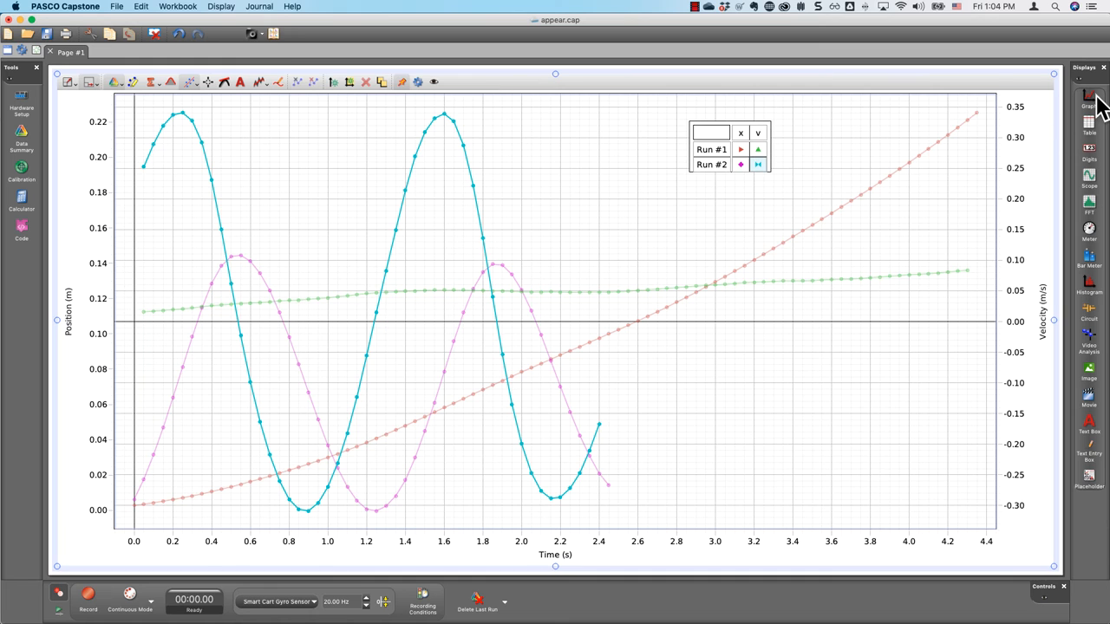